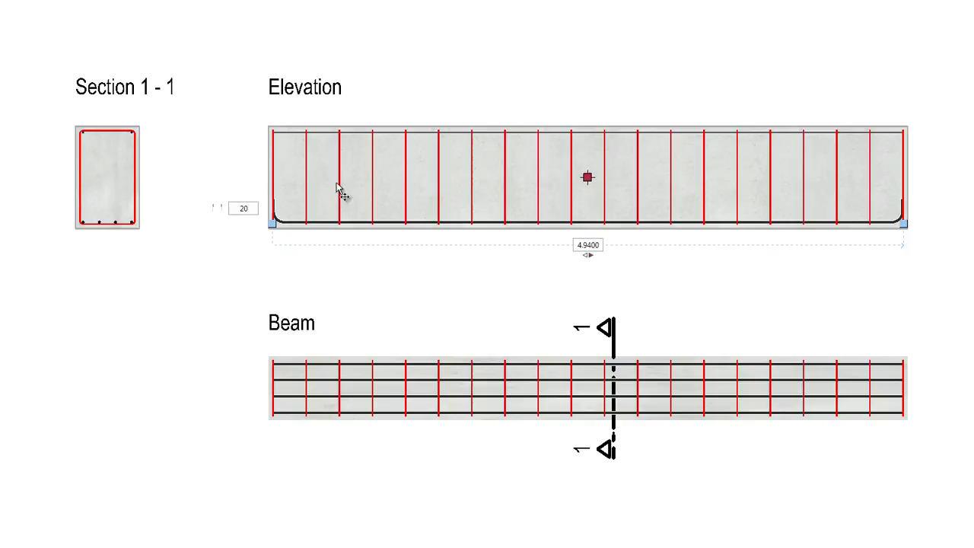
Step: Select the in-drawing spacing field showing 20 along the 4.94 m elevation for editing
{"action": "left_click", "coordinate": [242, 208]}
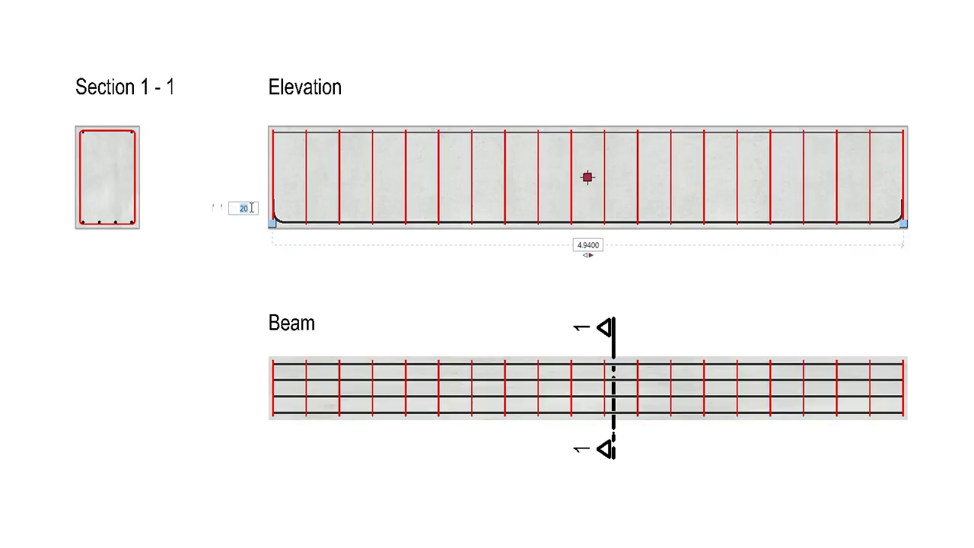